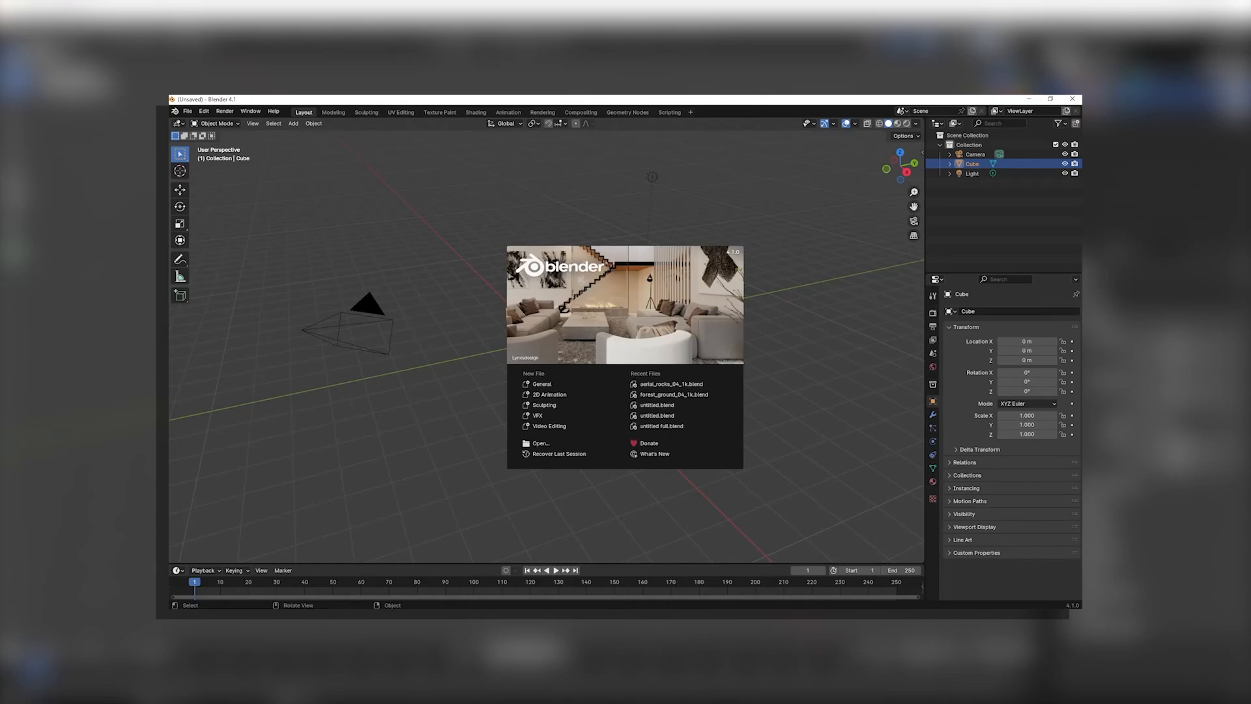
- In Preferences, search 'lands' and enable the A.N.T. Landscape add-on
left_click(203, 111)
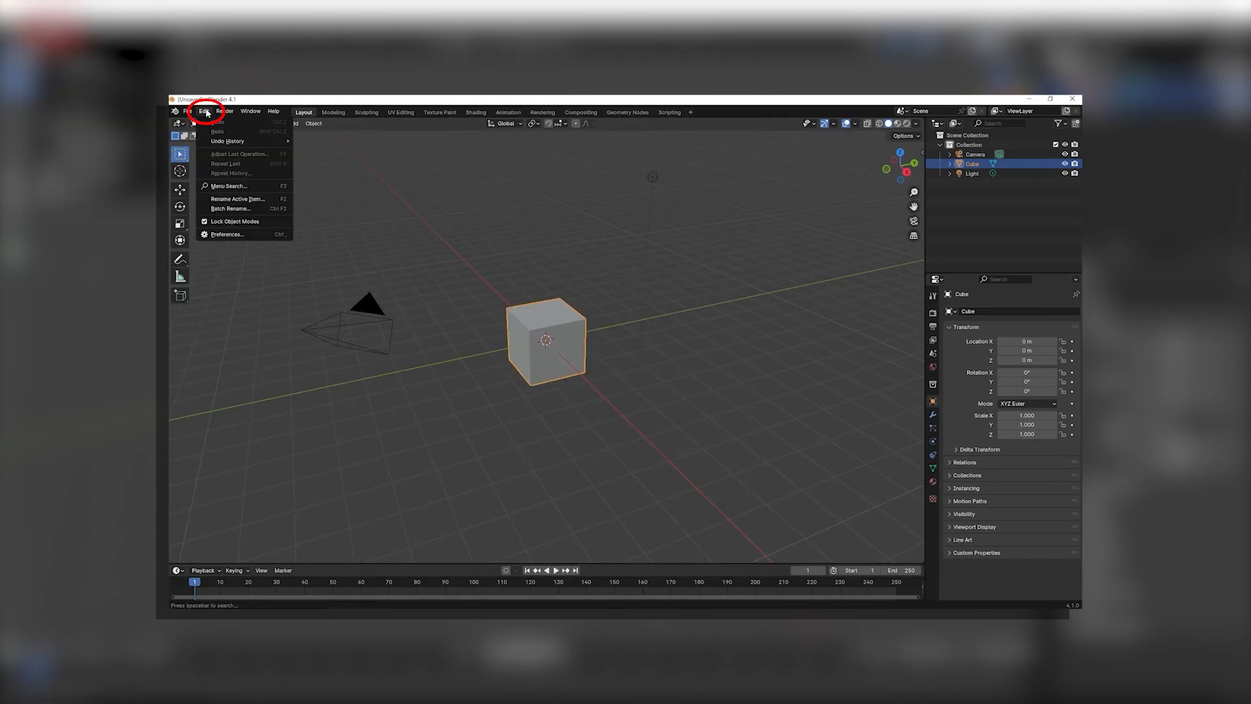
left_click(227, 234)
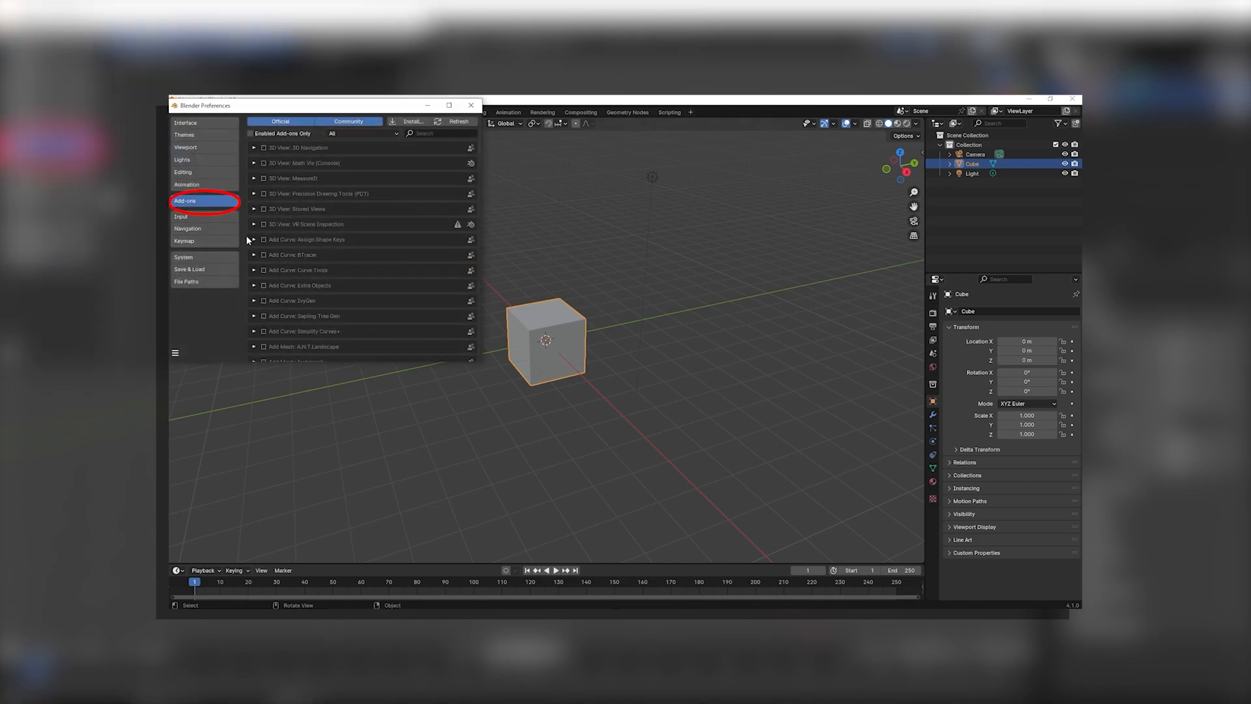
type("lands")
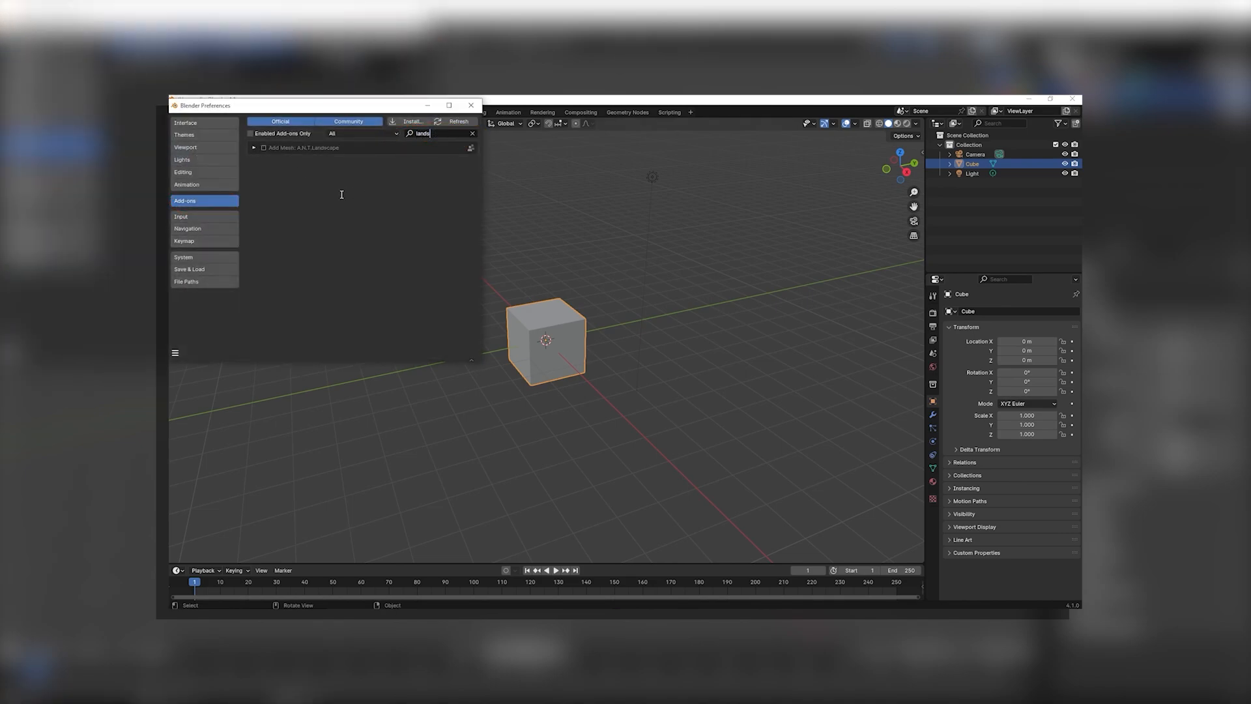
left_click(263, 148)
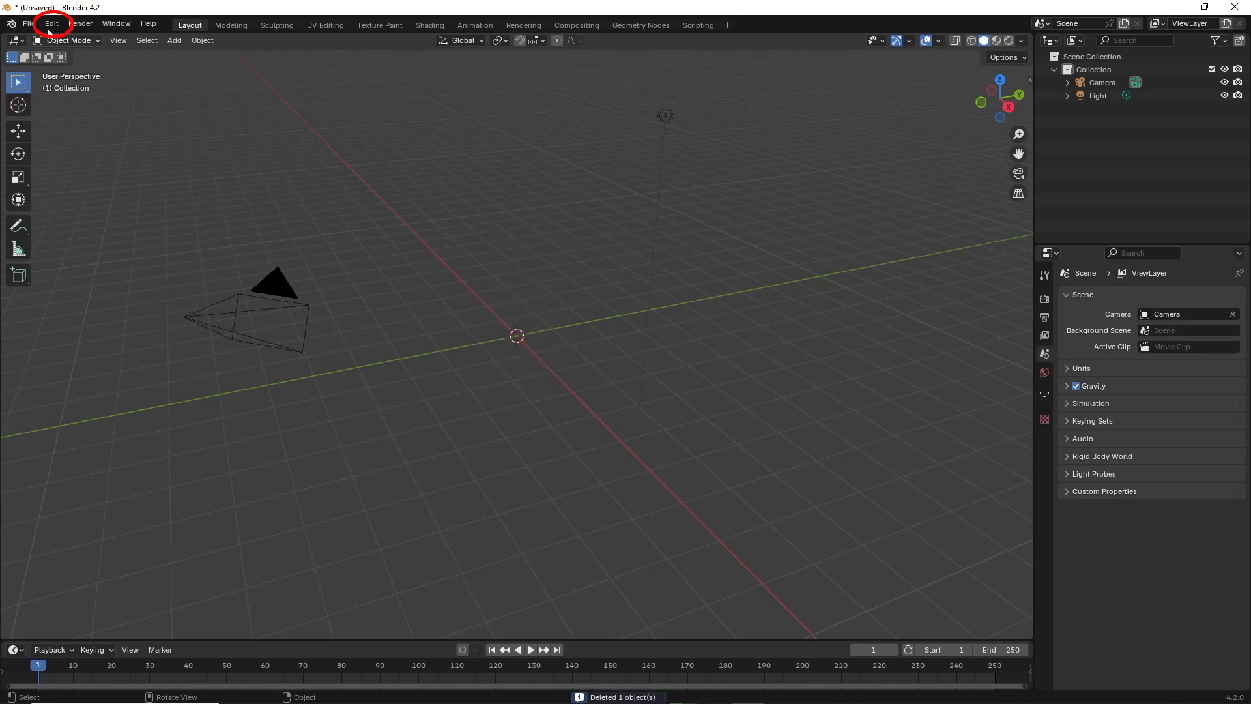
- Search 'a.n' under Get Extensions, install A.N.T. Landscape, then close Preferences
left_click(51, 24)
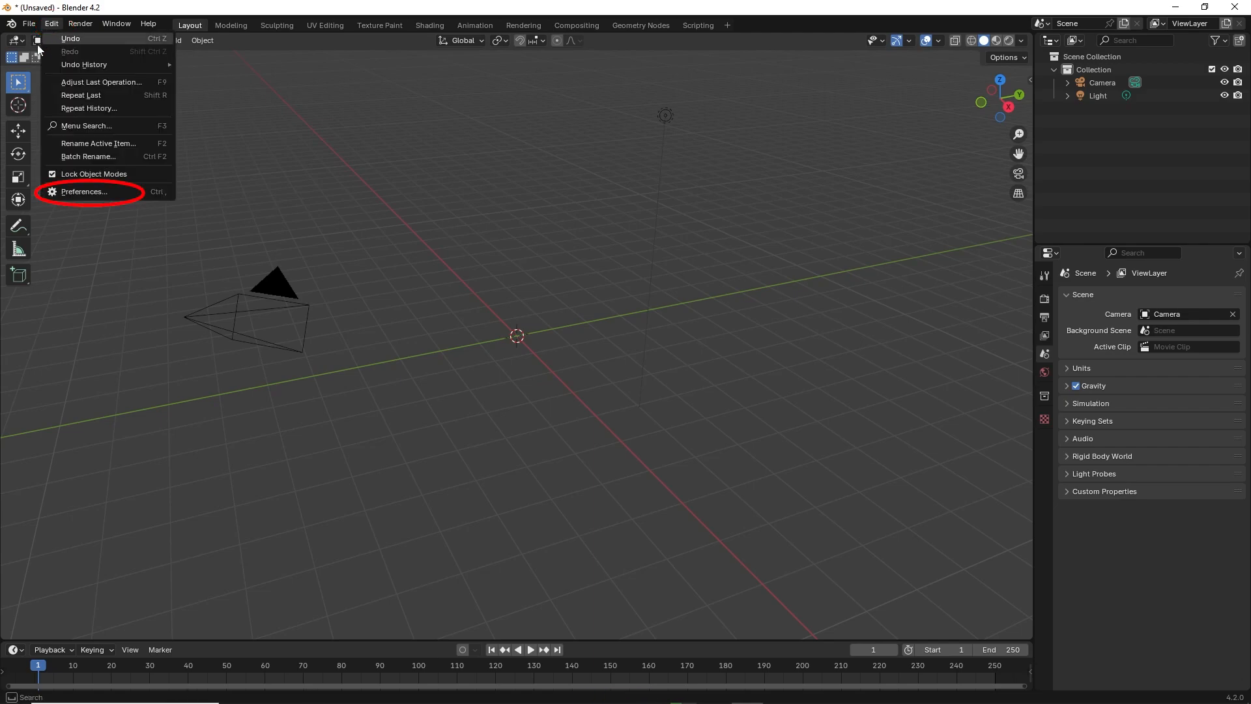
mouse_move(168, 189)
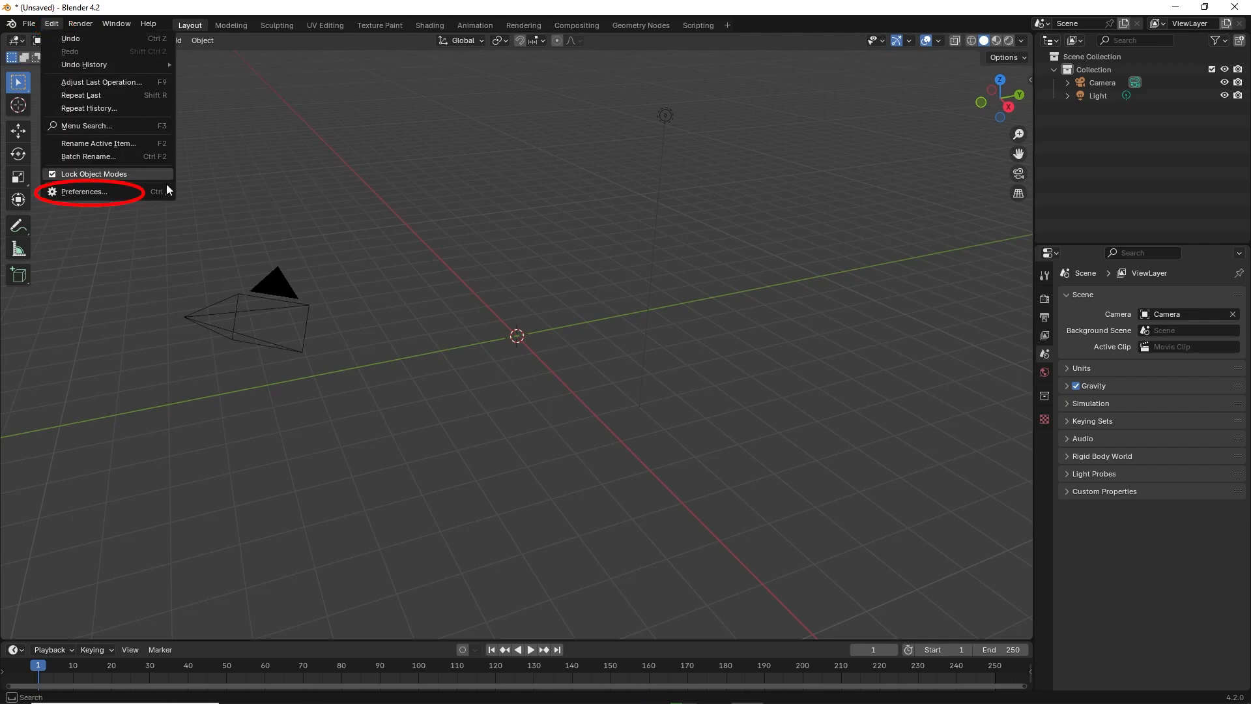
left_click(84, 192)
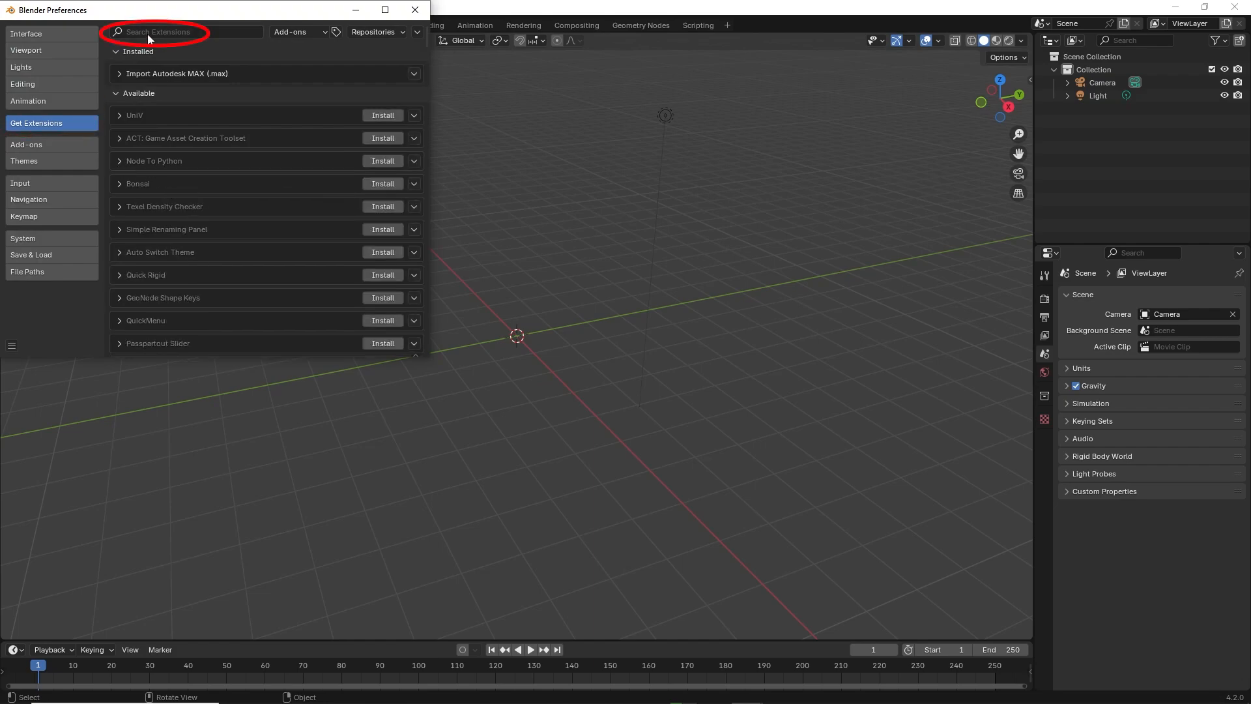
type("a")
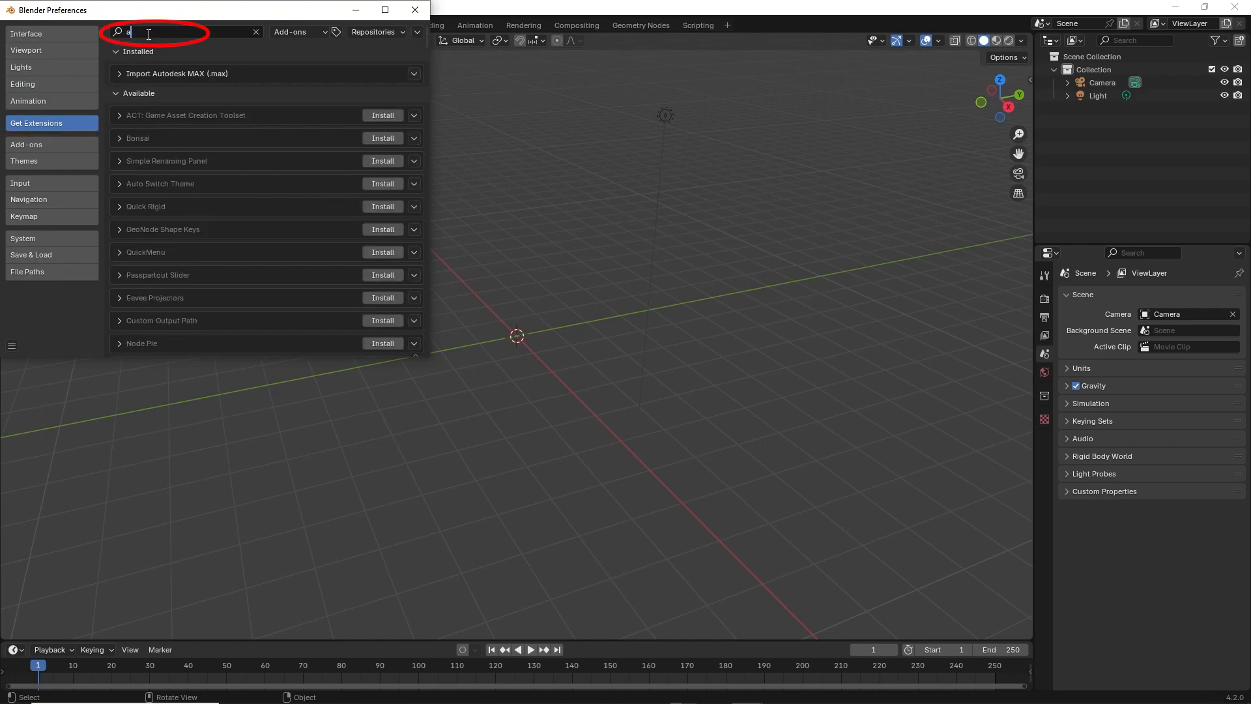
type(".n")
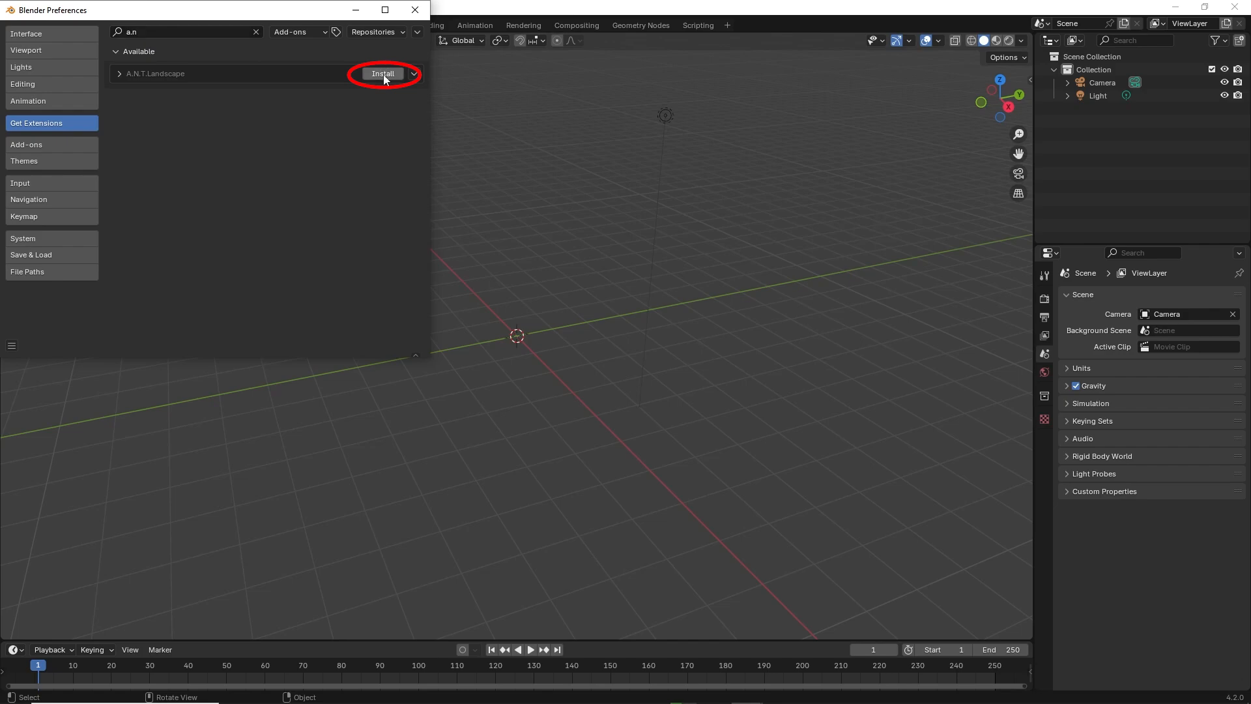
left_click(383, 73)
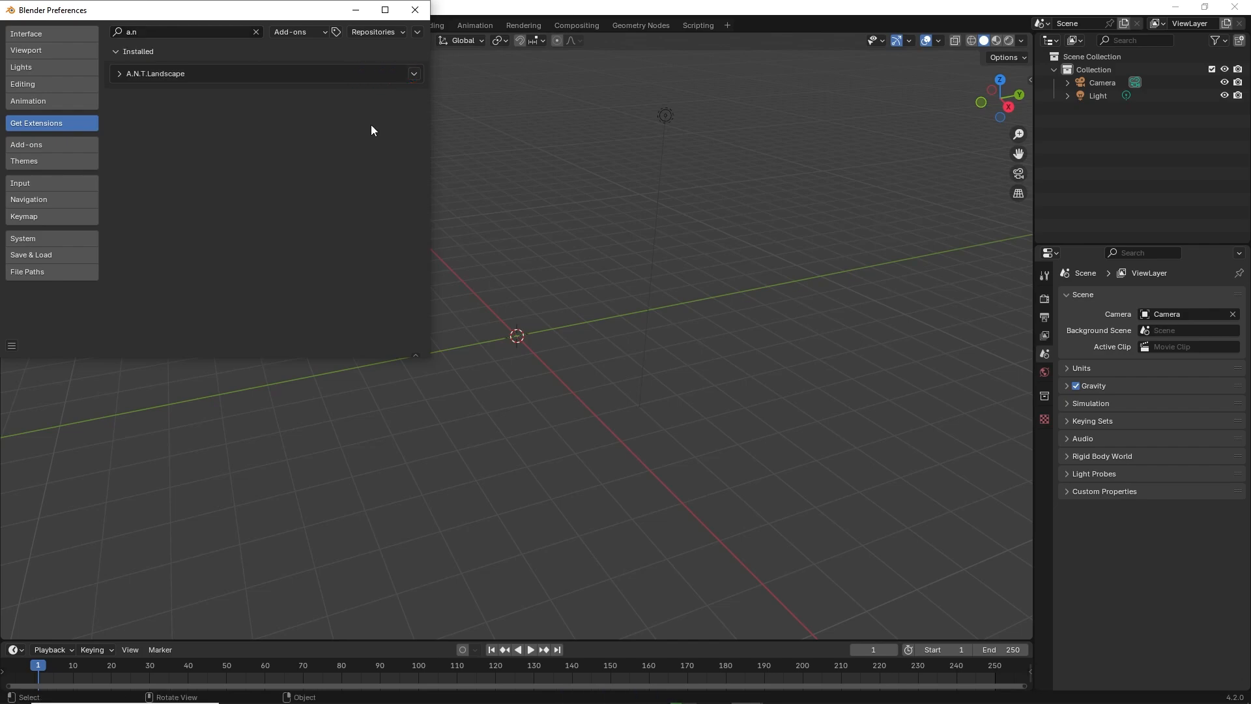
left_click(415, 9)
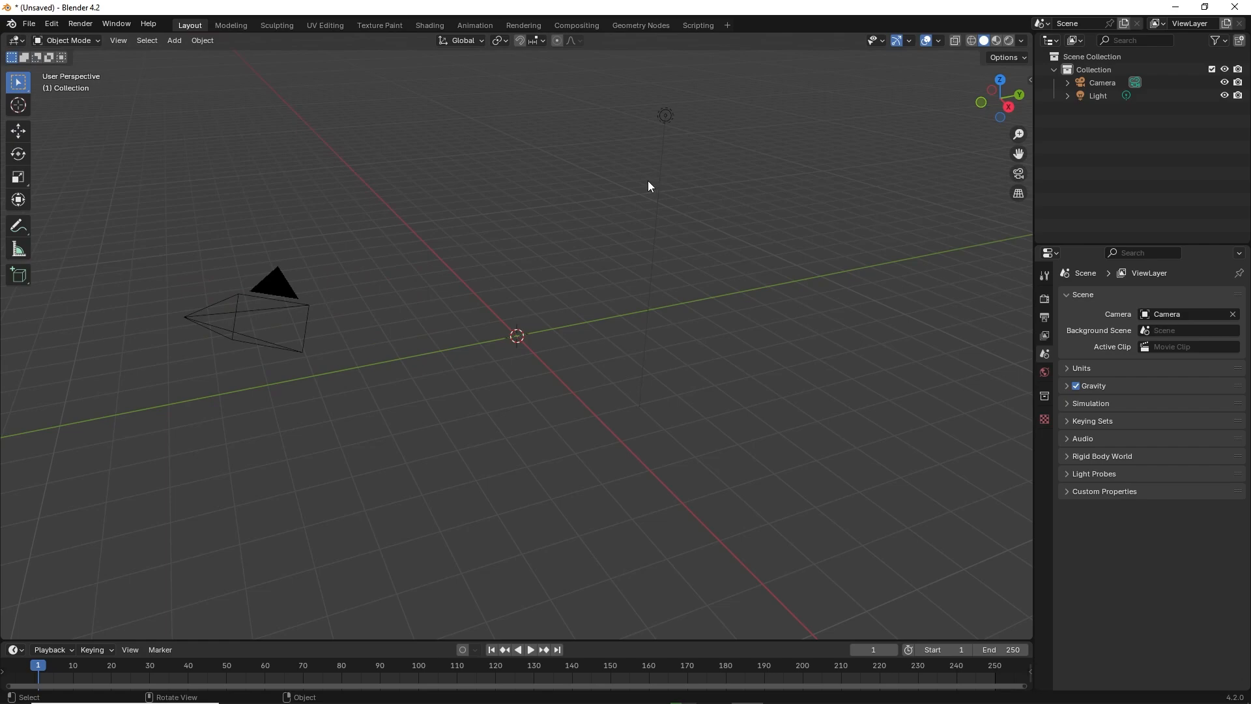
- Add a Landscape mesh from the Add > Mesh menu at the scene centre
left_click(174, 40)
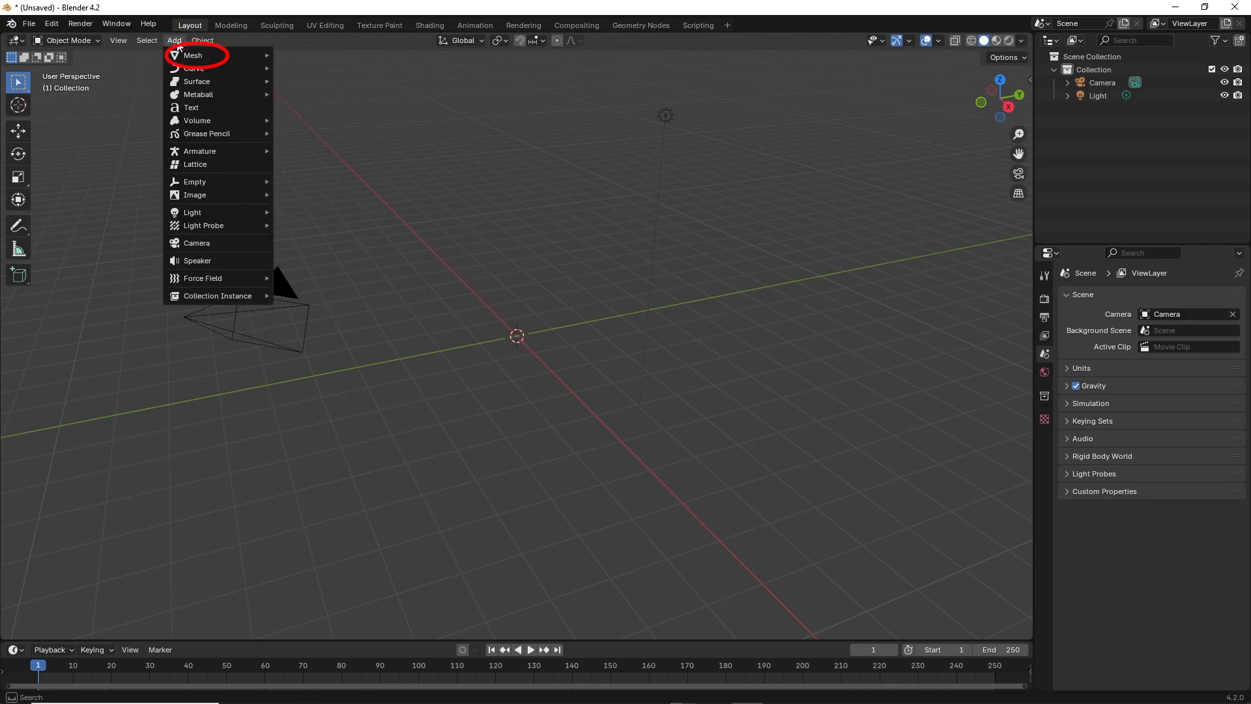
mouse_move(193, 55)
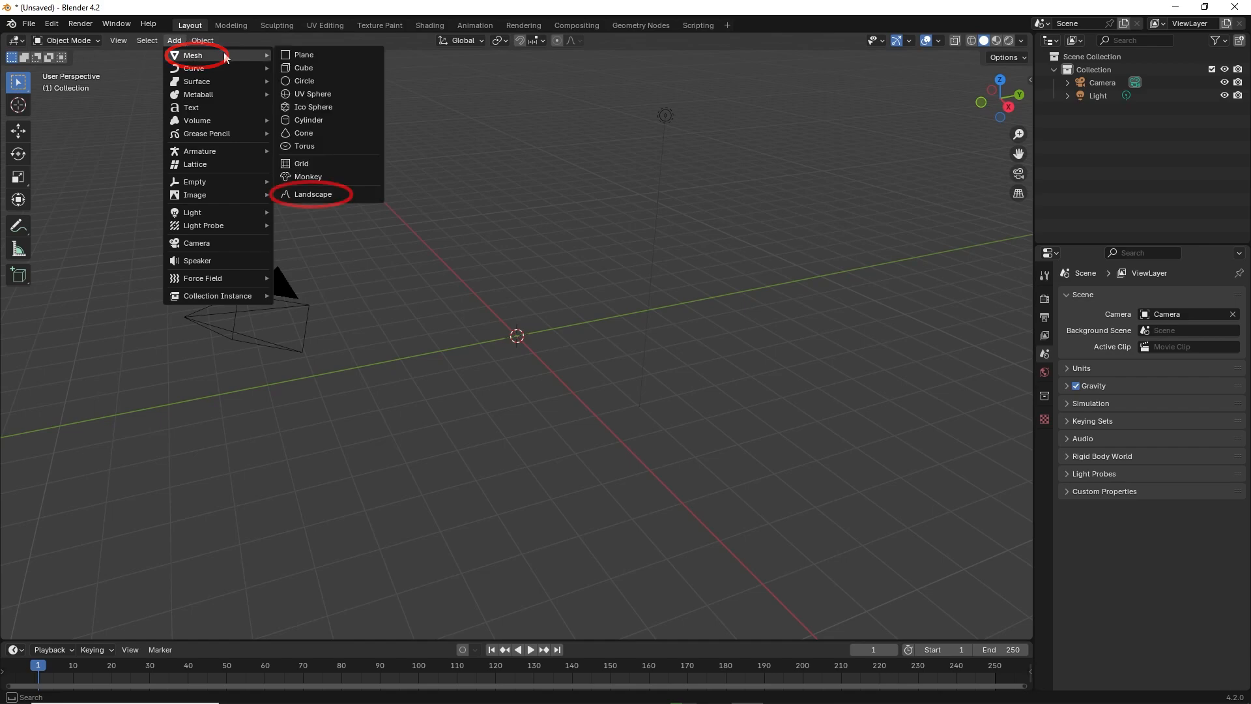
mouse_move(304, 55)
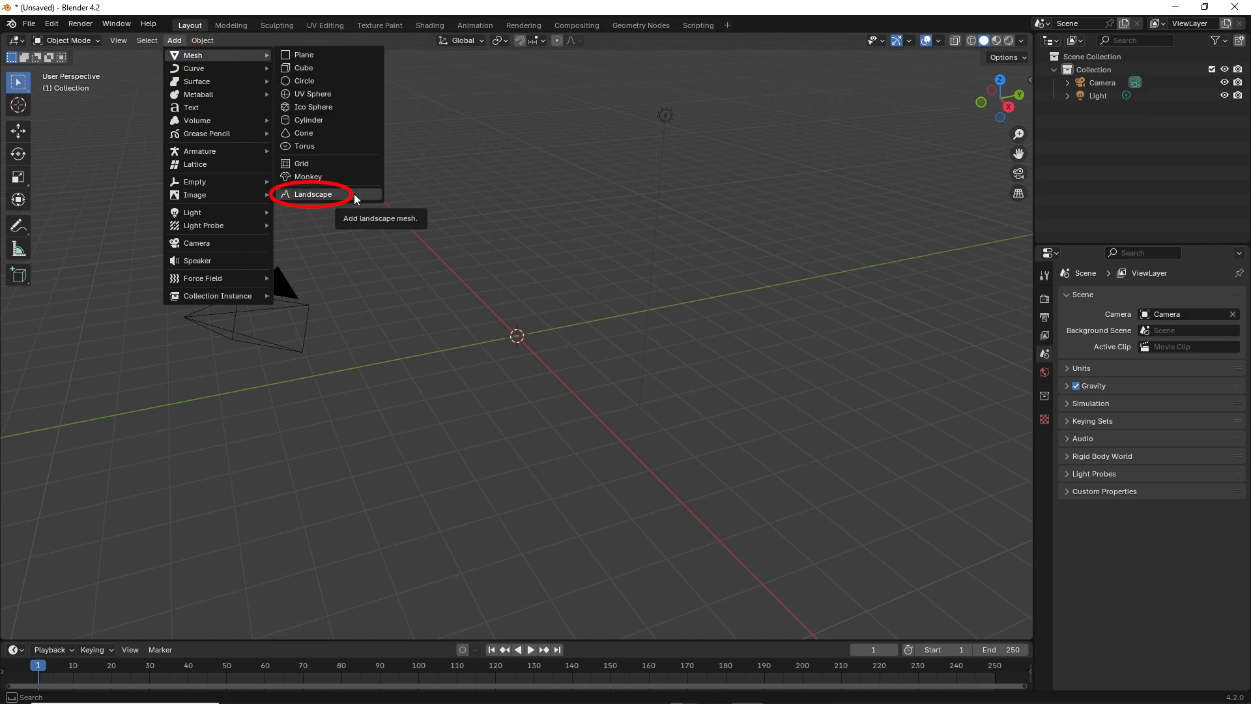
left_click(313, 194)
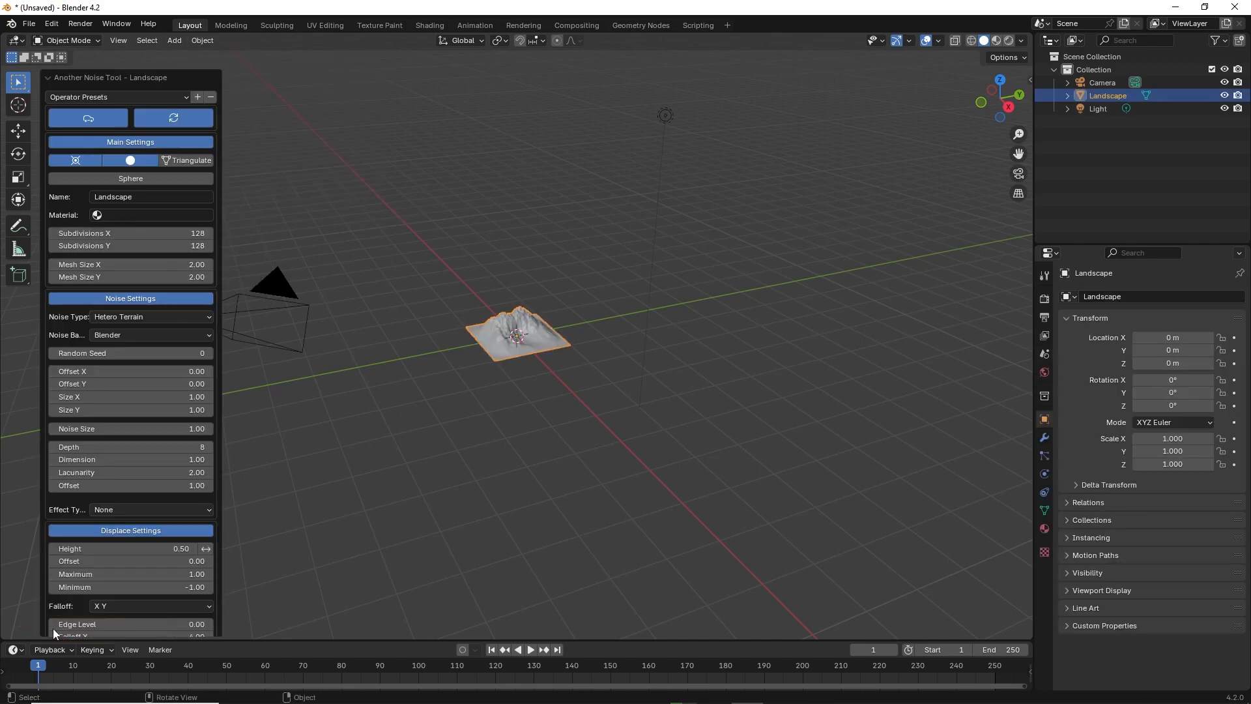
mouse_move(474, 469)
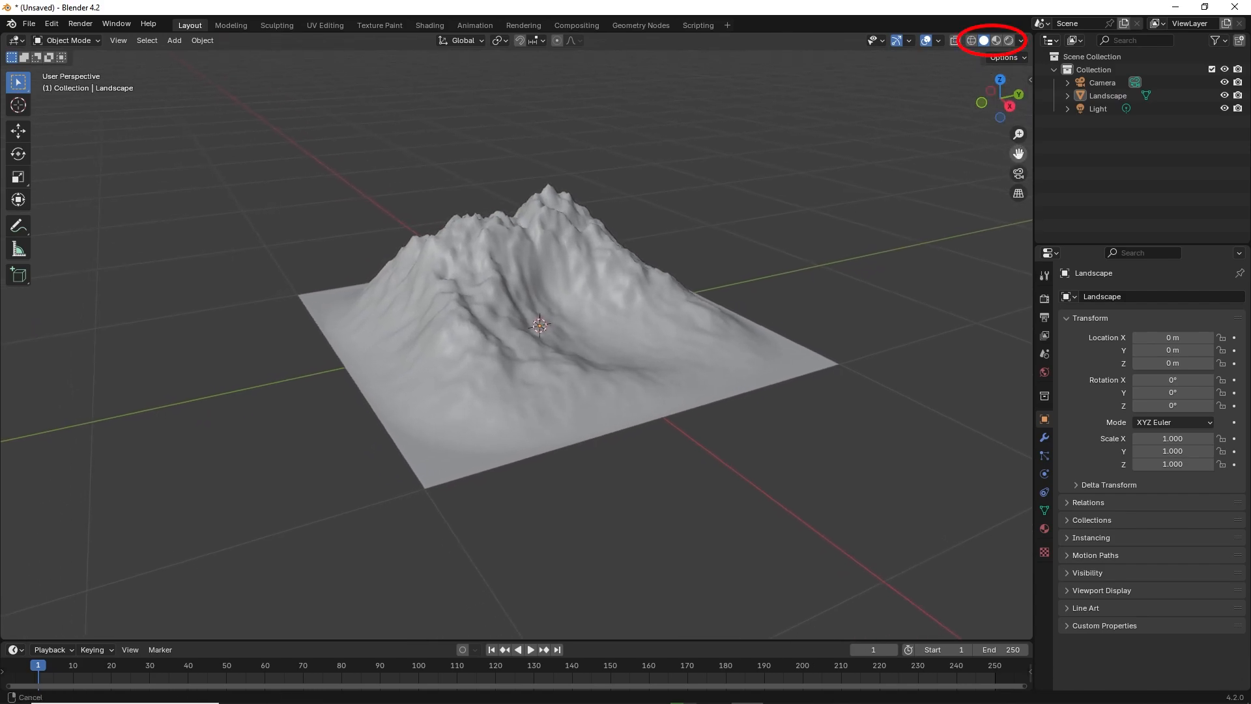
- In the Shading workspace, select the Landscape object and create a new material for it
left_click_drag(998, 93, 990, 124)
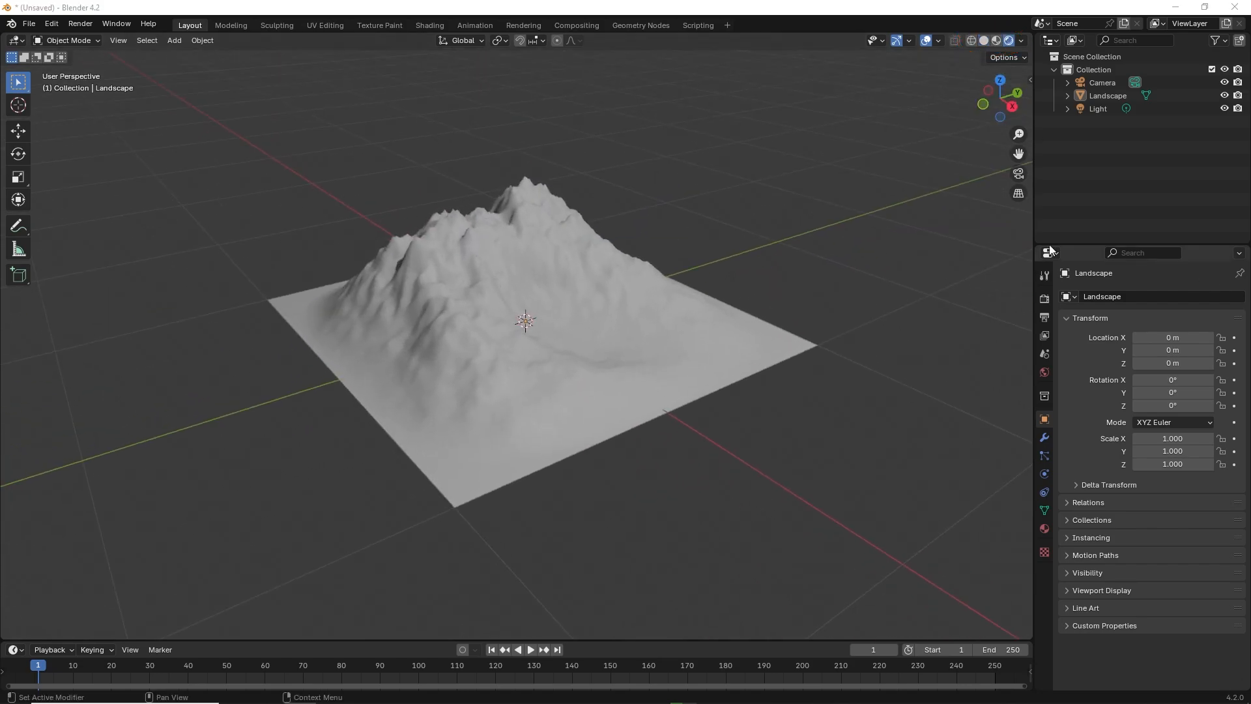
left_click(429, 25)
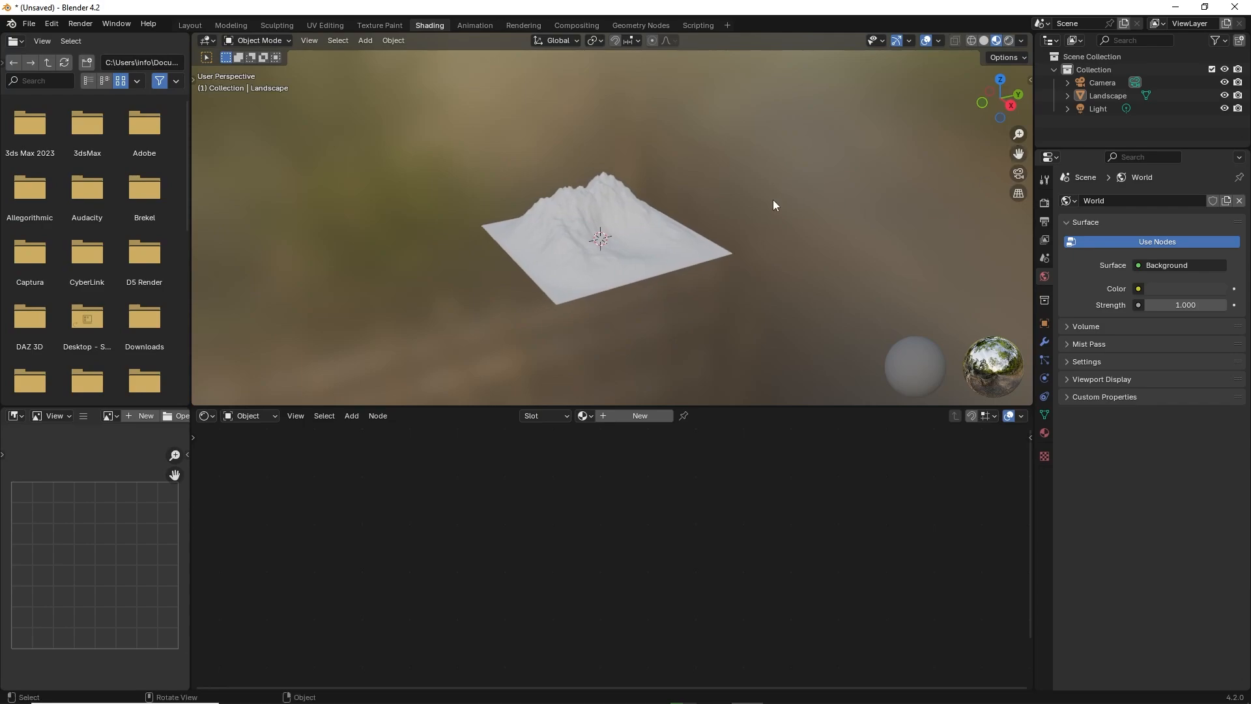
left_click(602, 240)
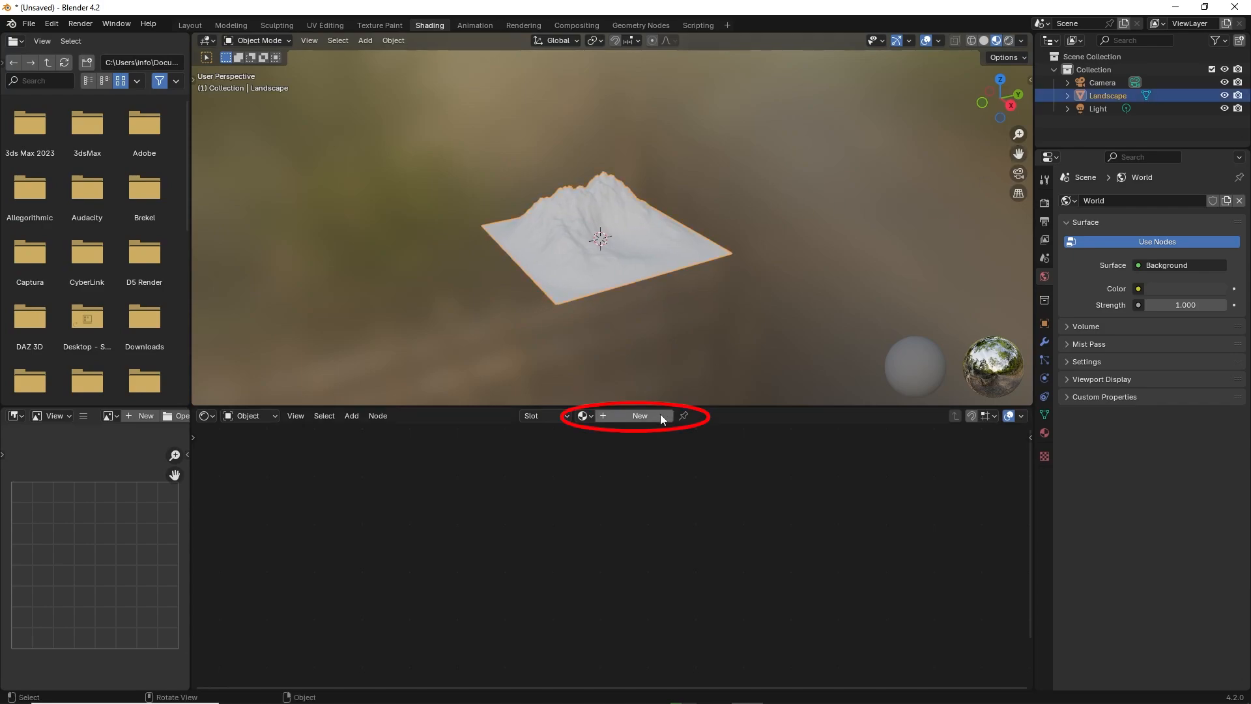
left_click(639, 416)
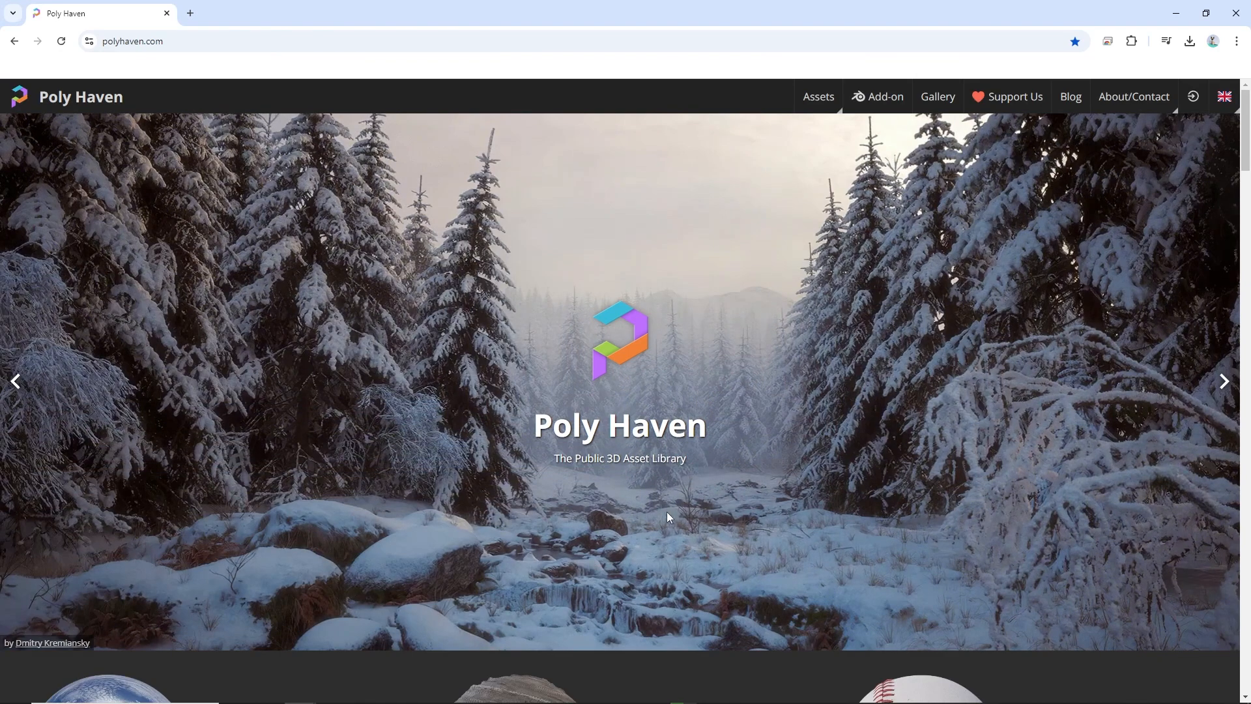
- Browse Poly Haven textures, filter to the Aerial category and open the aerial rocks texture
scroll("down", 3)
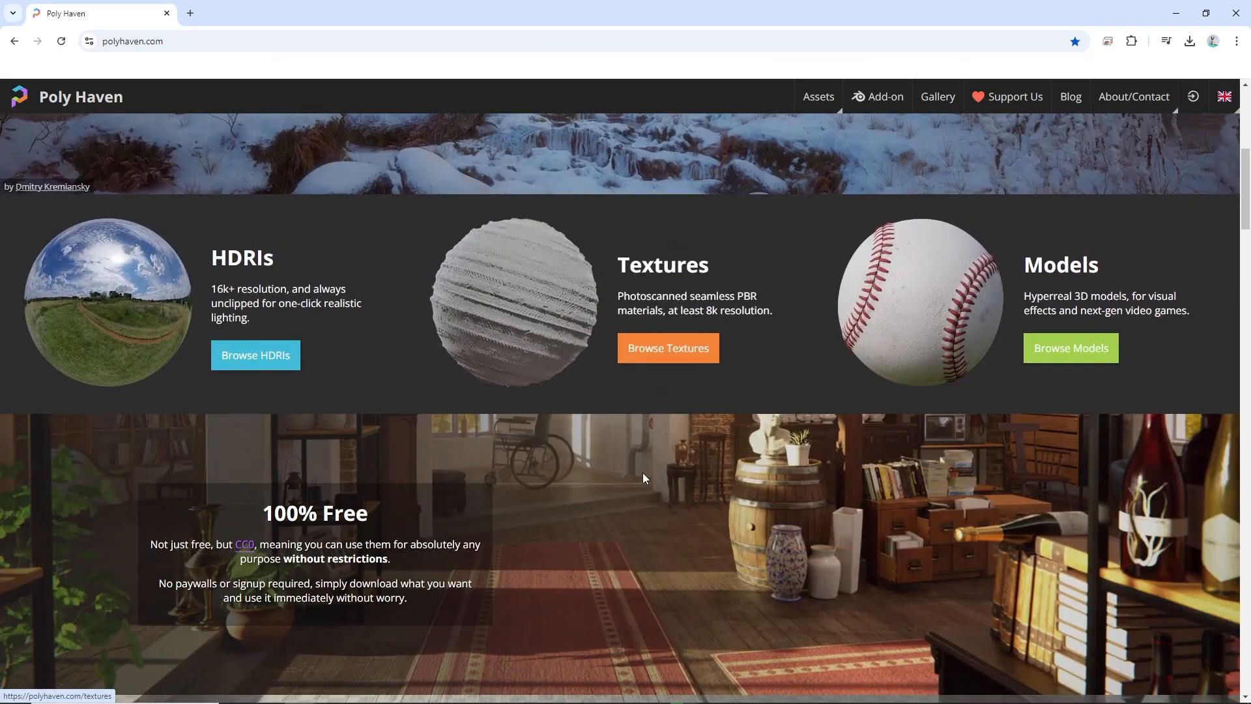
left_click(667, 348)
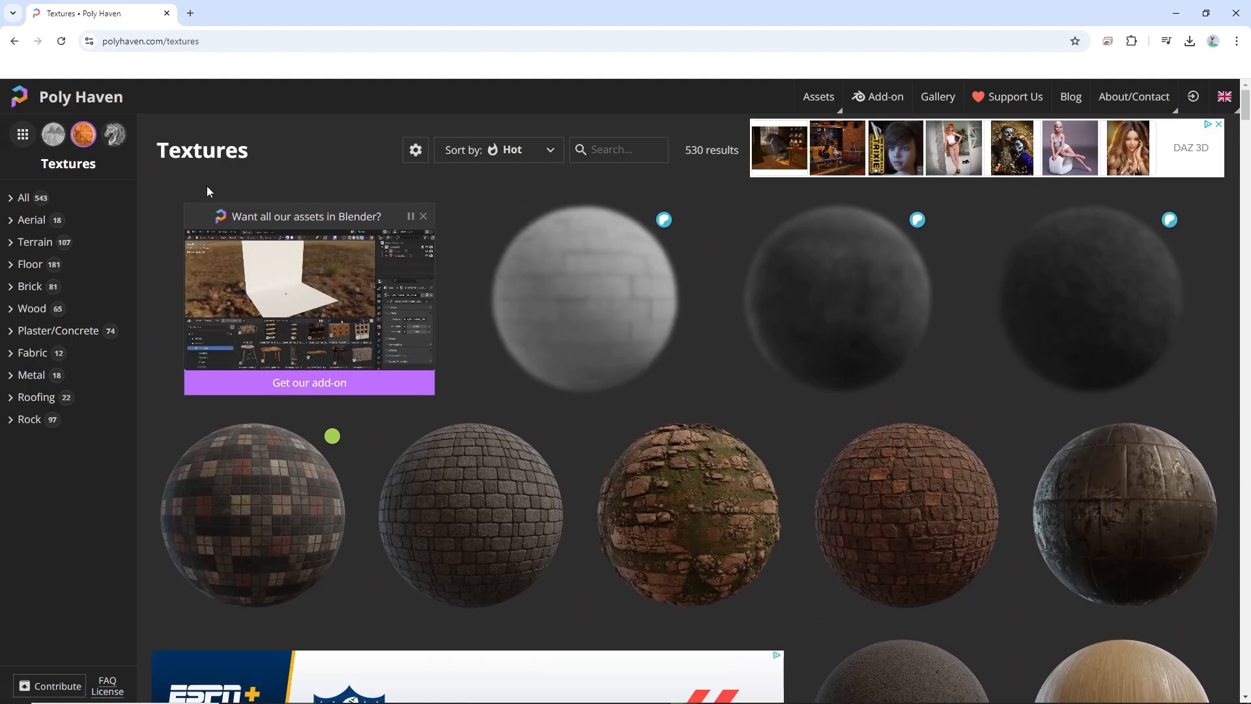
left_click(31, 219)
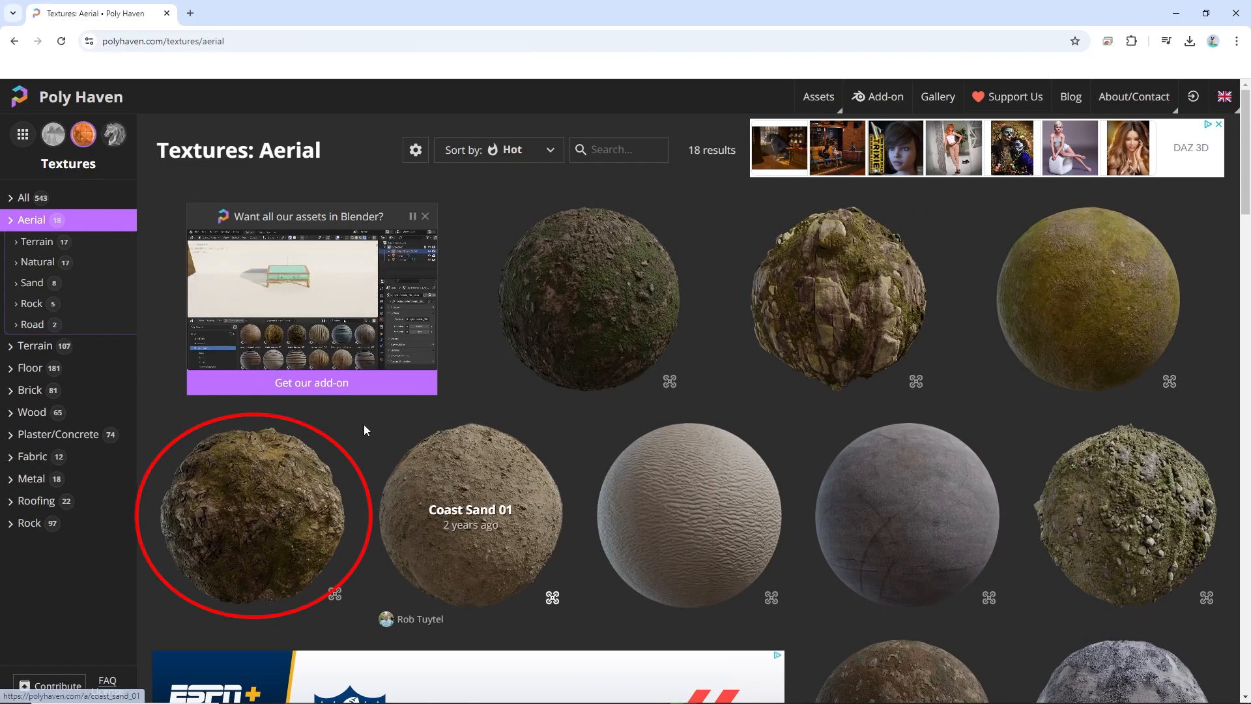
left_click(256, 511)
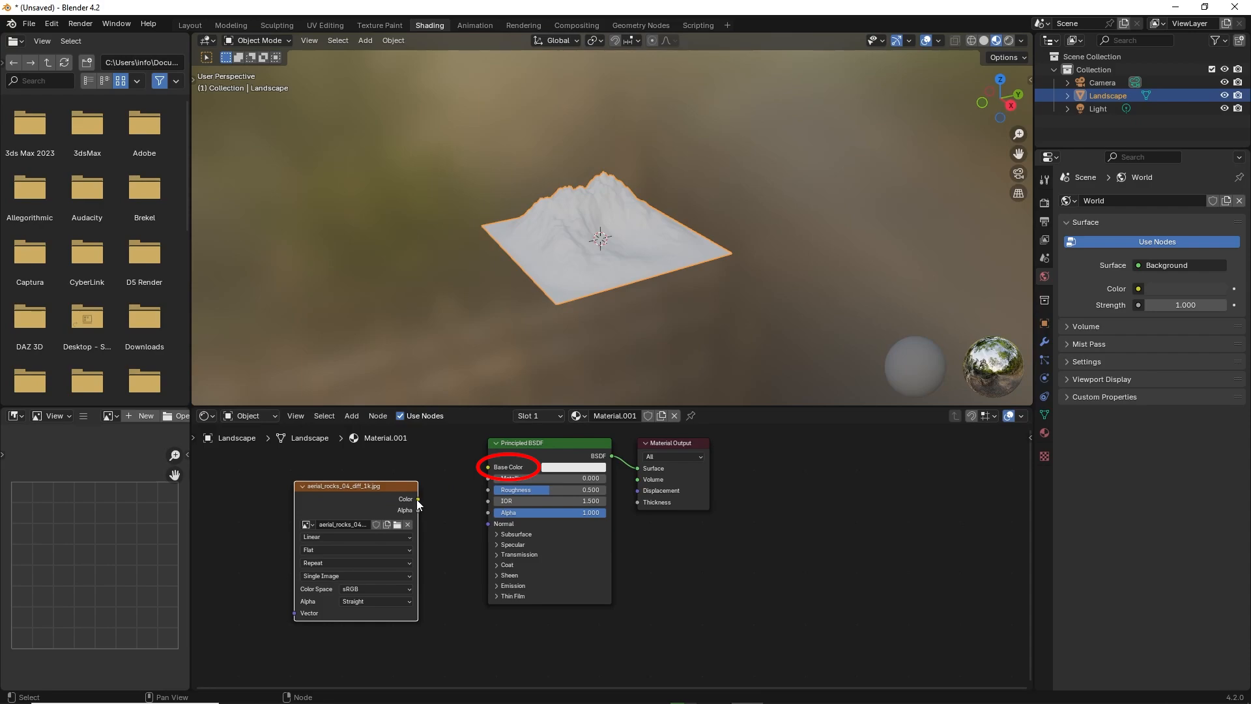
- Connect the rocks Image Texture colour output to the Principled BSDF Base Color
left_click_drag(419, 499, 487, 467)
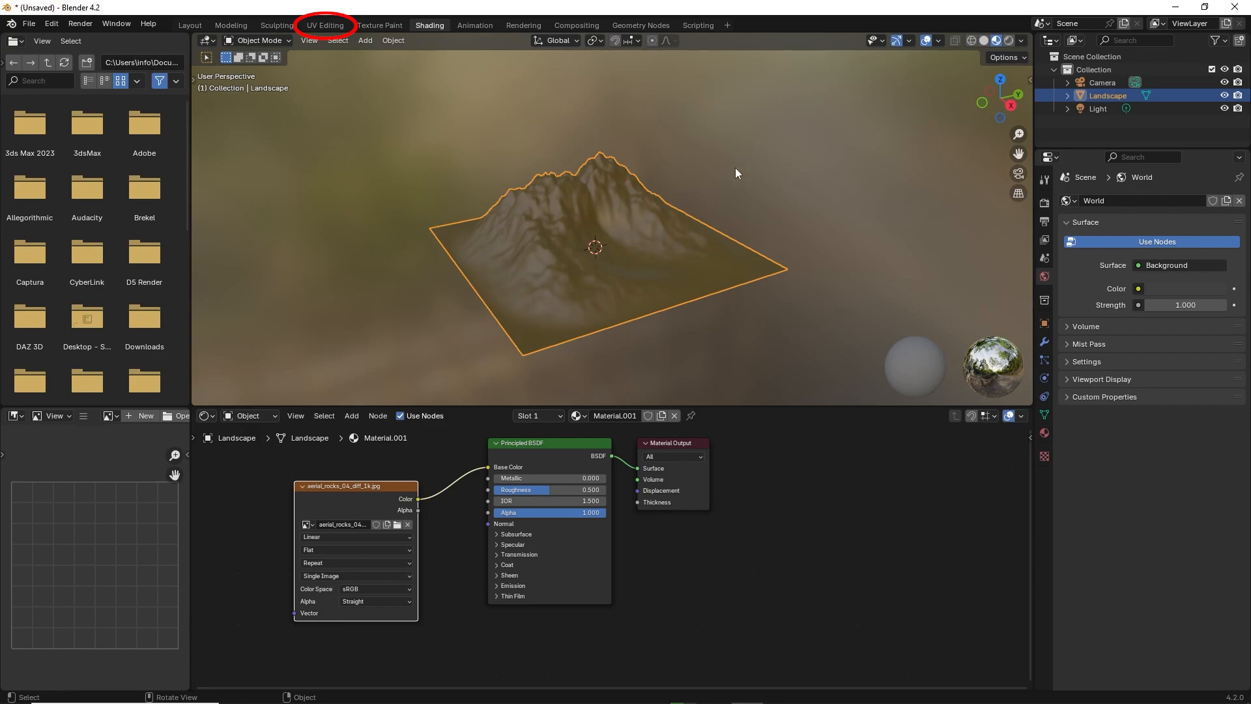
- Unwrap the landscape mesh in the UV Editing workspace and return to Layout
left_click(324, 24)
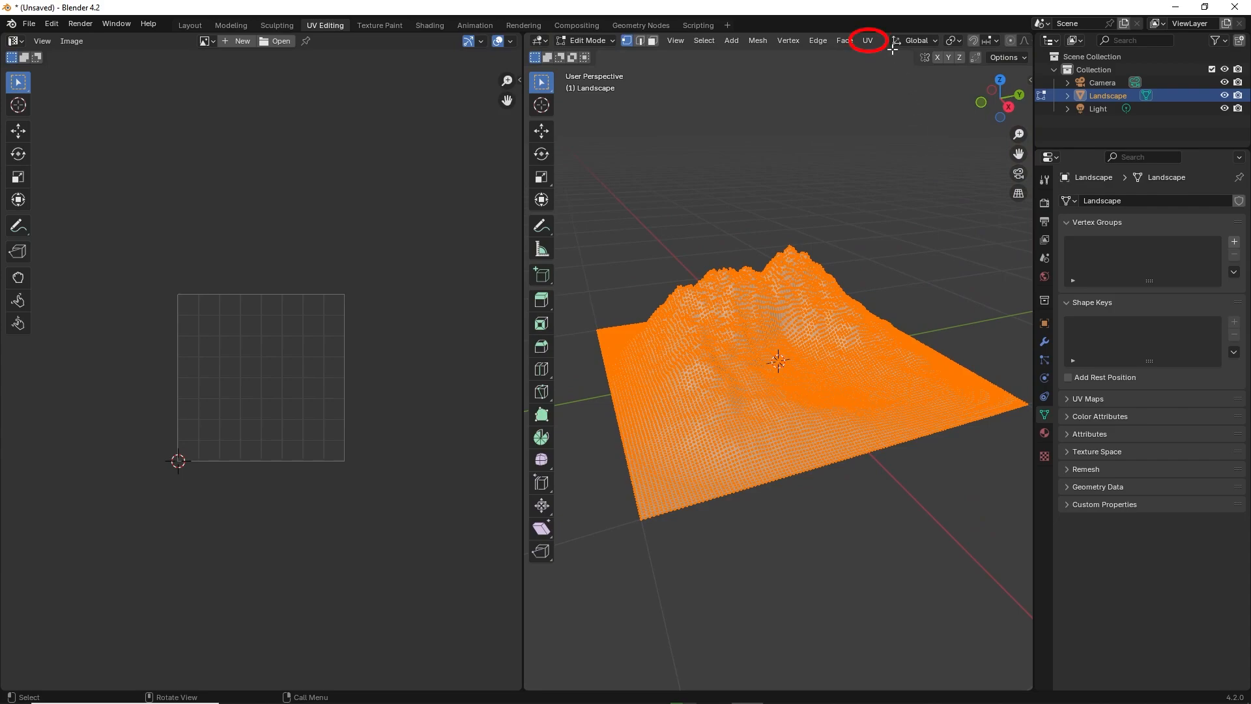
left_click(868, 41)
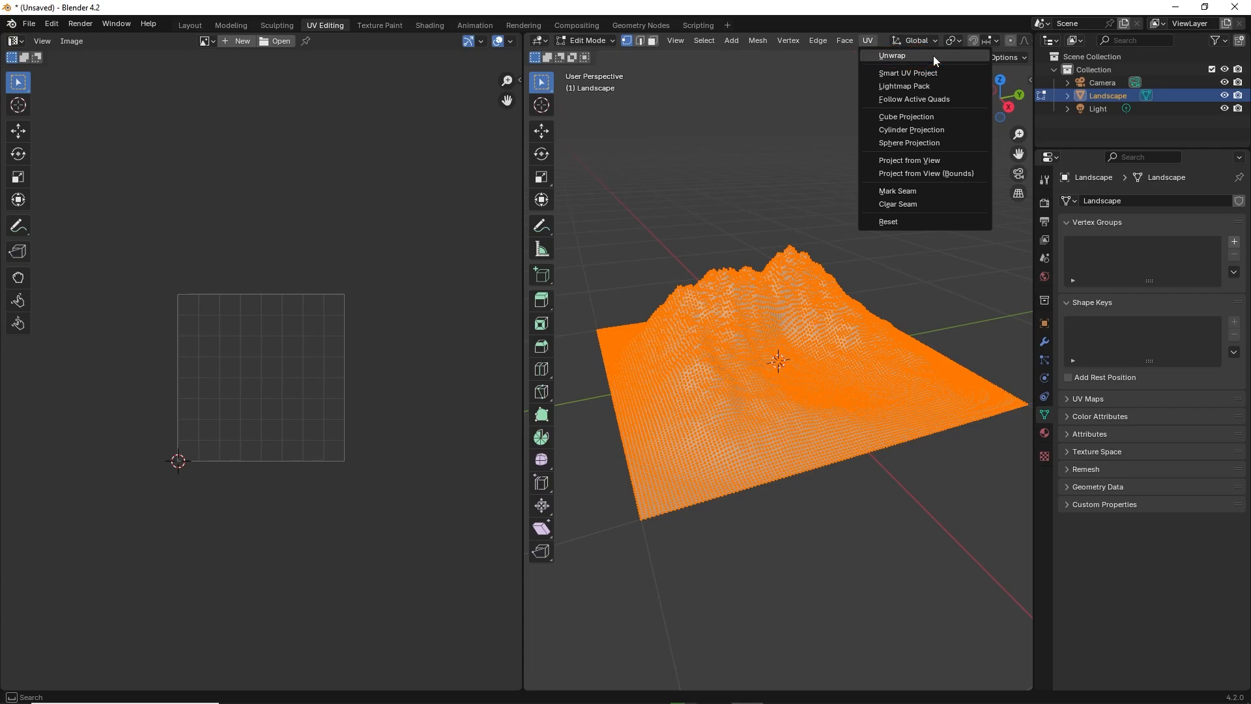
left_click(892, 55)
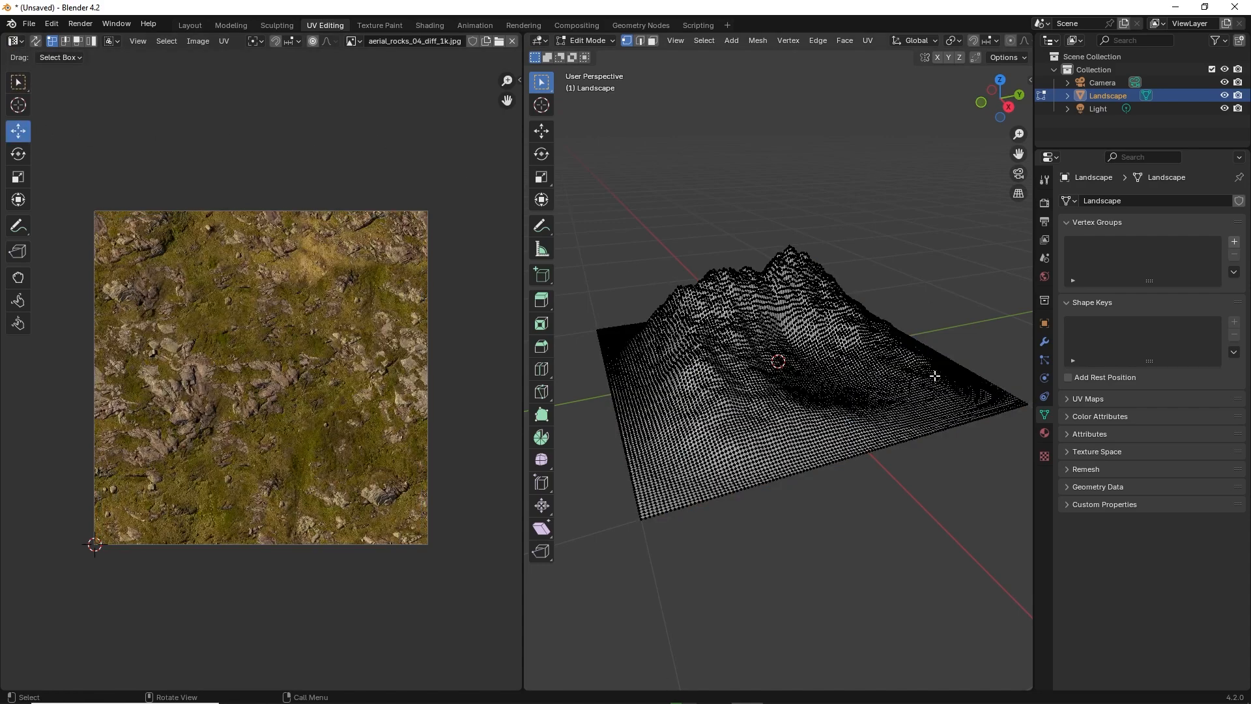
left_click(190, 25)
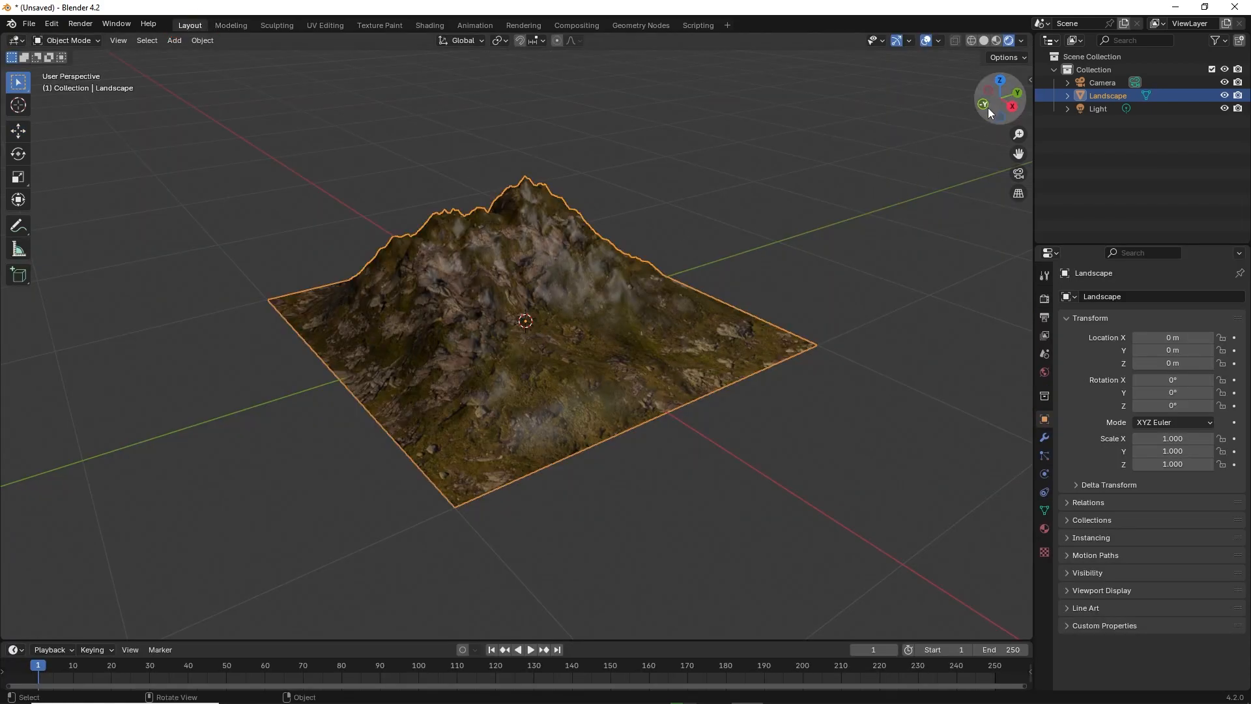
- In Material Properties under Specular, drag the IOR Level down to 0
left_click_drag(526, 319, 511, 312)
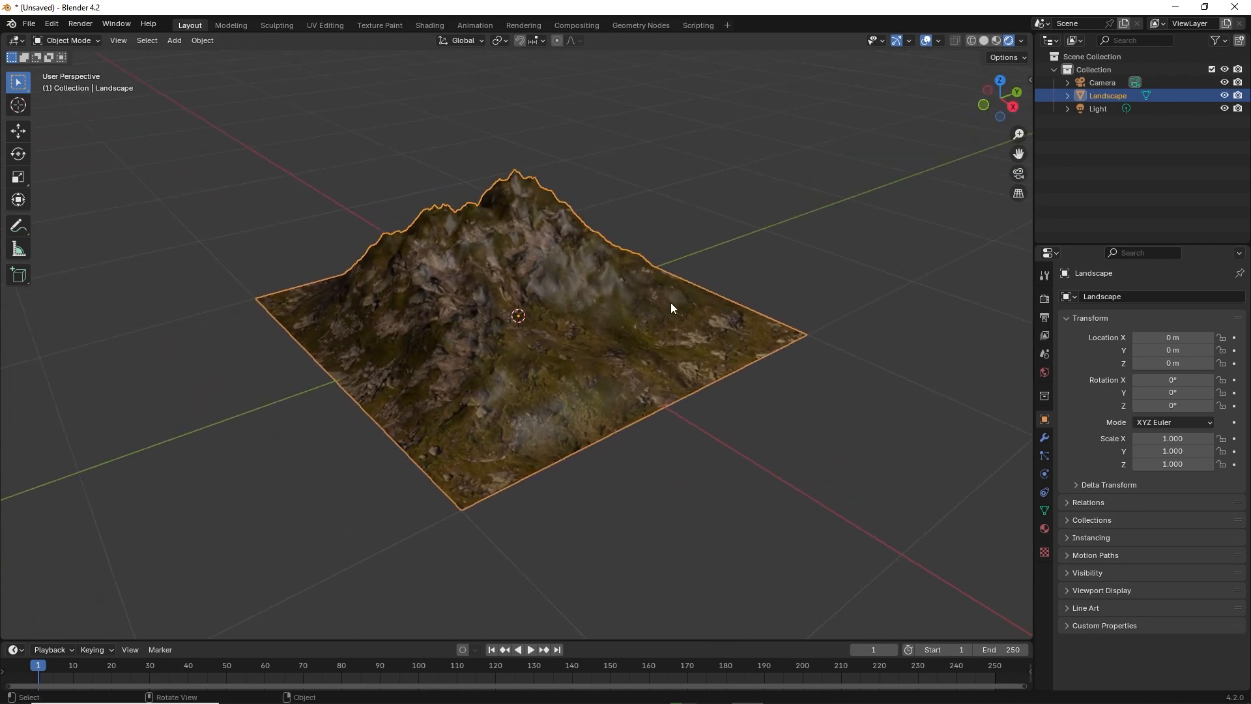
mouse_move(1014, 521)
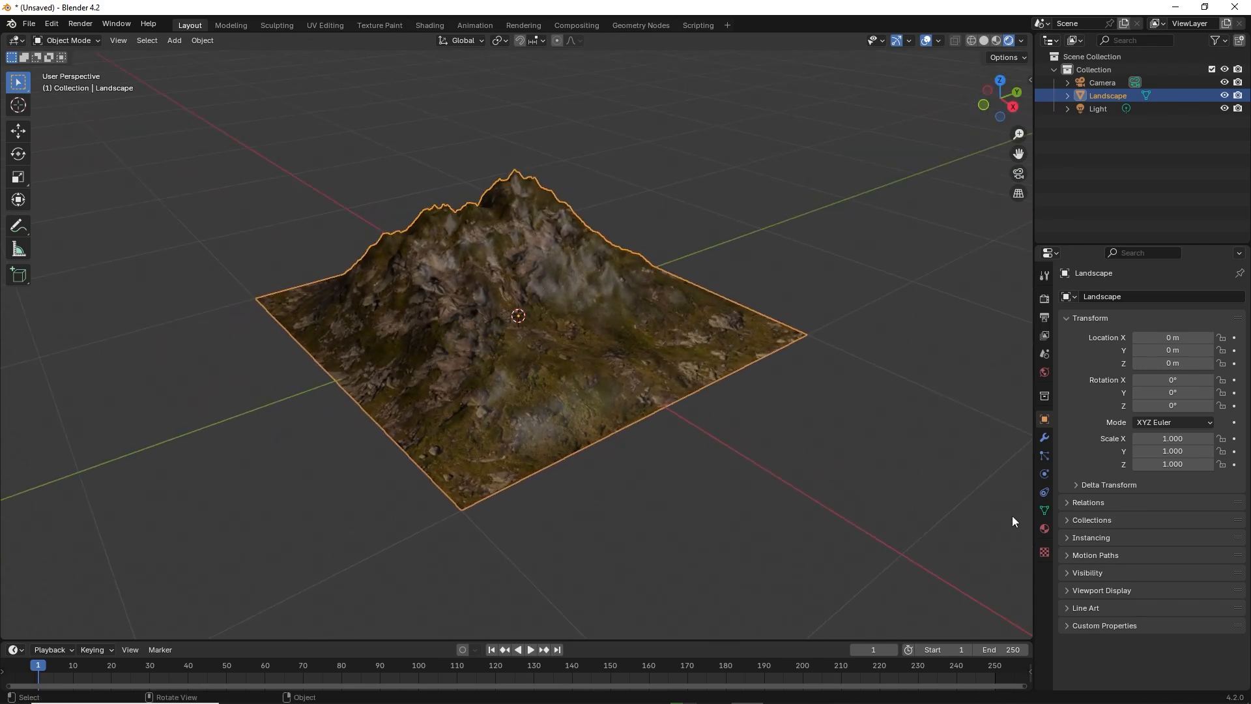
left_click(1044, 528)
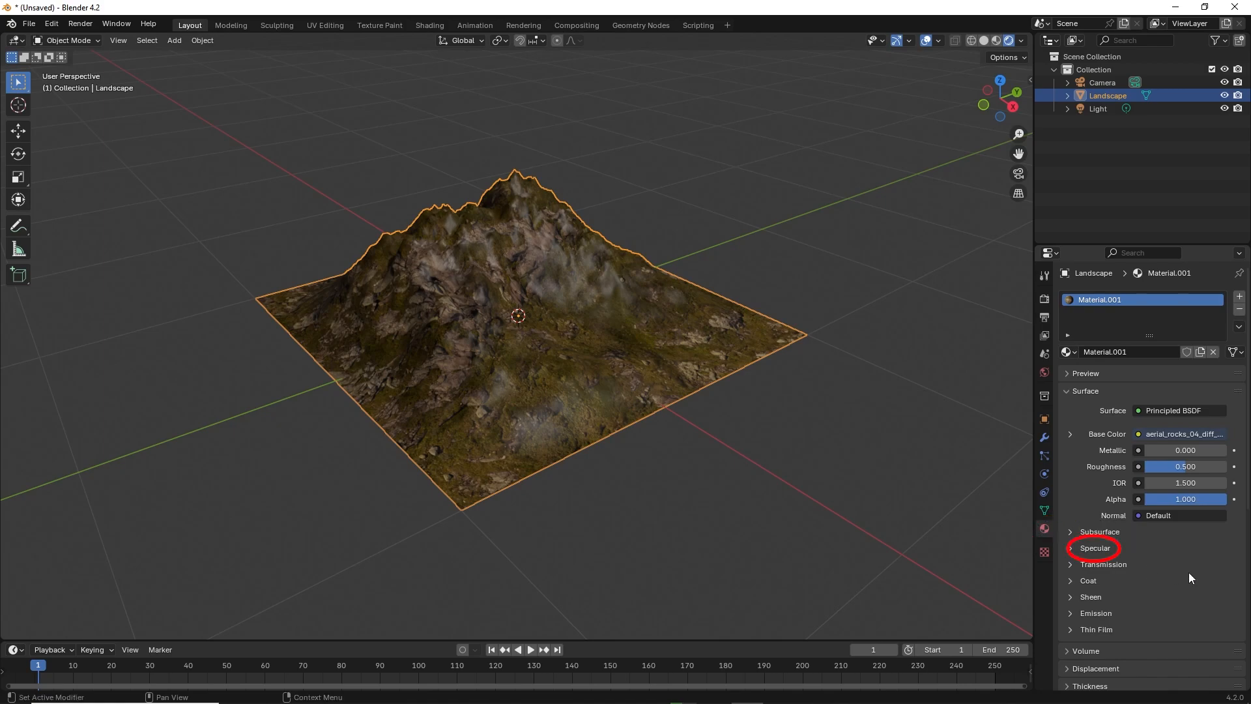
left_click(1094, 549)
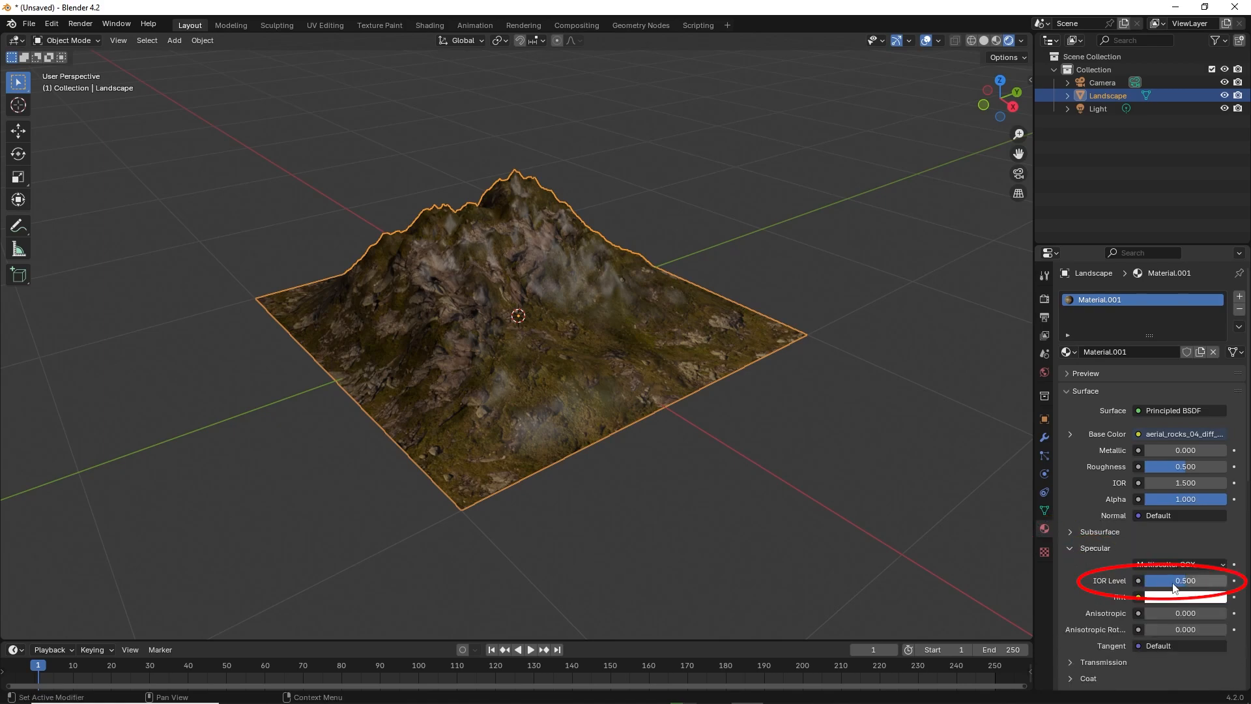
left_click_drag(1189, 580, 1150, 580)
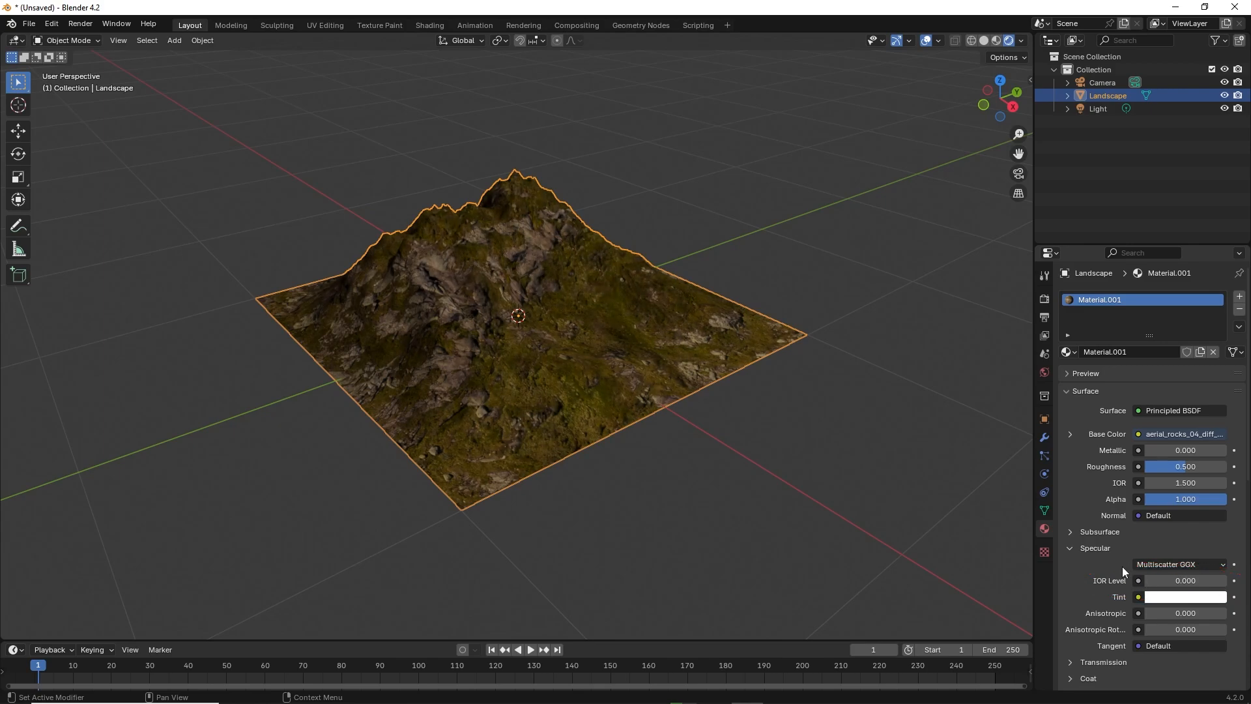
mouse_move(805, 410)
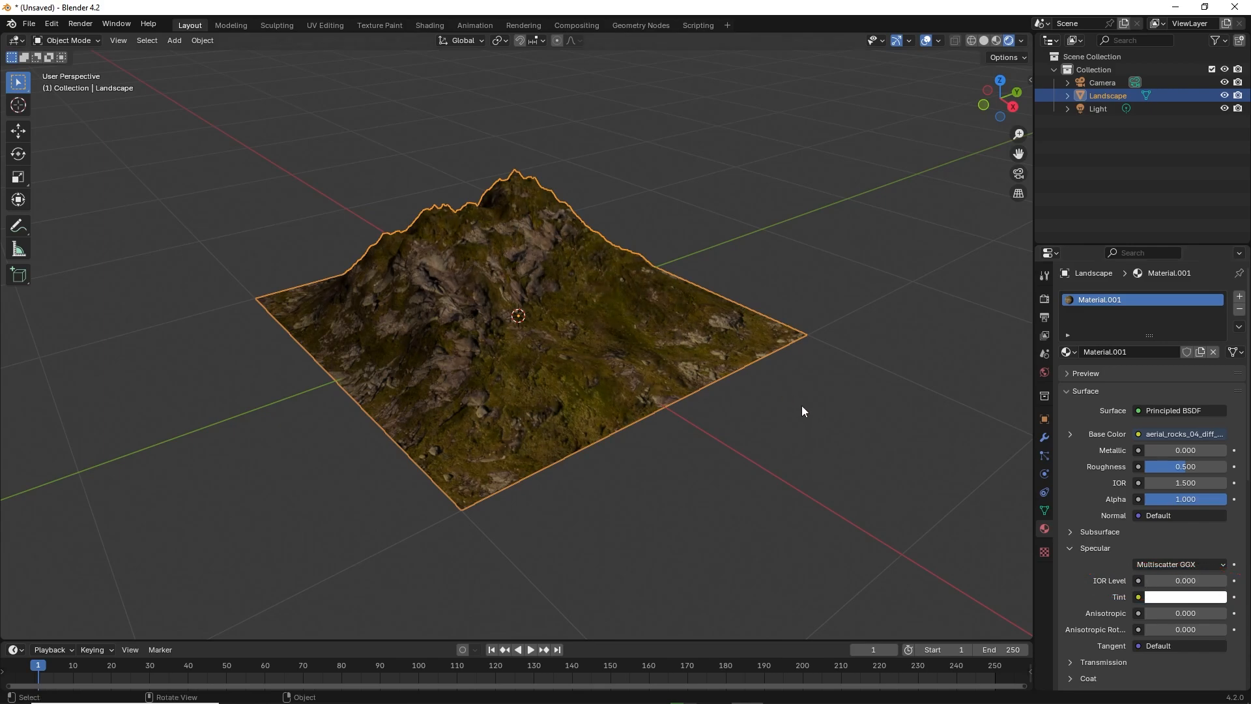